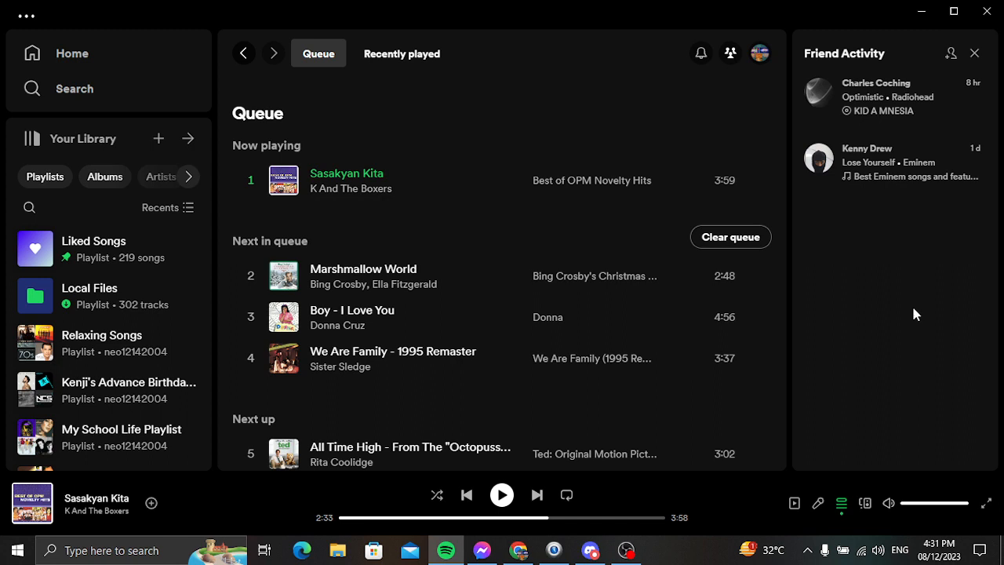
pyautogui.moveTo(537, 494)
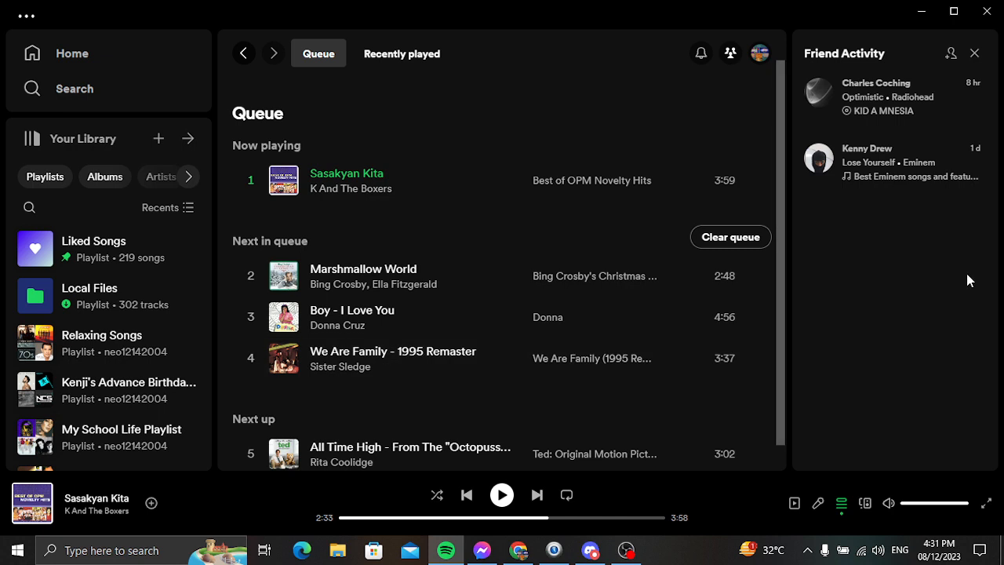
# Skip to the next queued song, Marshmallow World by Bing Crosby and Ella Fitzgerald.
pyautogui.click(536, 494)
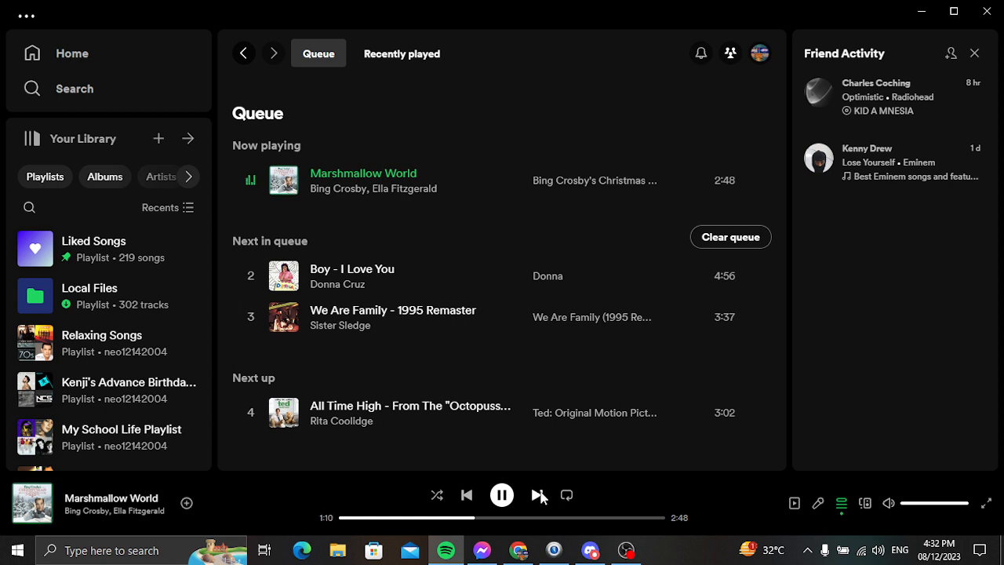
# Skip ahead so Boy - I Love You by Donna Cruz is now playing.
pyautogui.click(540, 496)
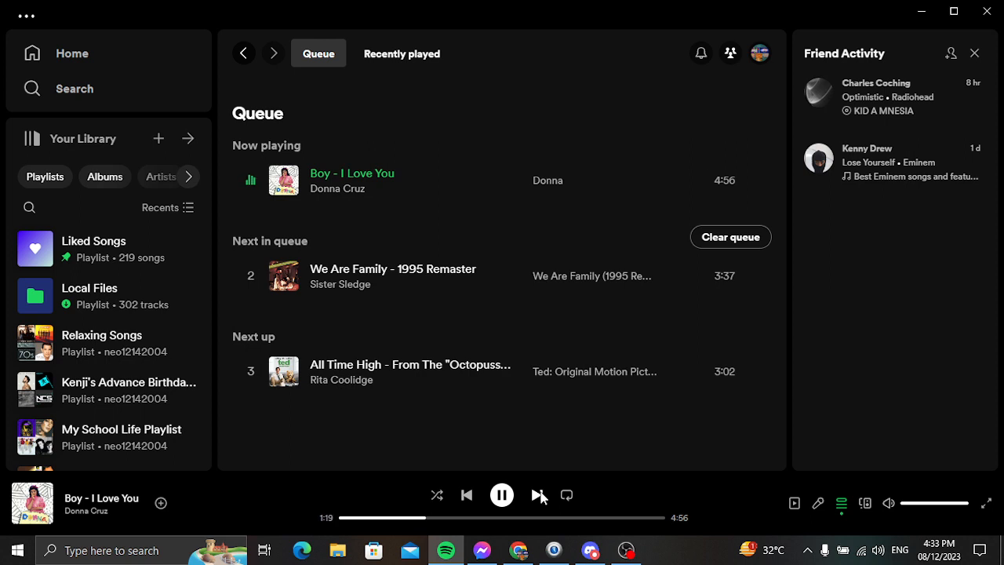
# Skip to We Are Family - 1995 Remaster by Sister Sledge, then bring OBS to the front.
pyautogui.click(540, 494)
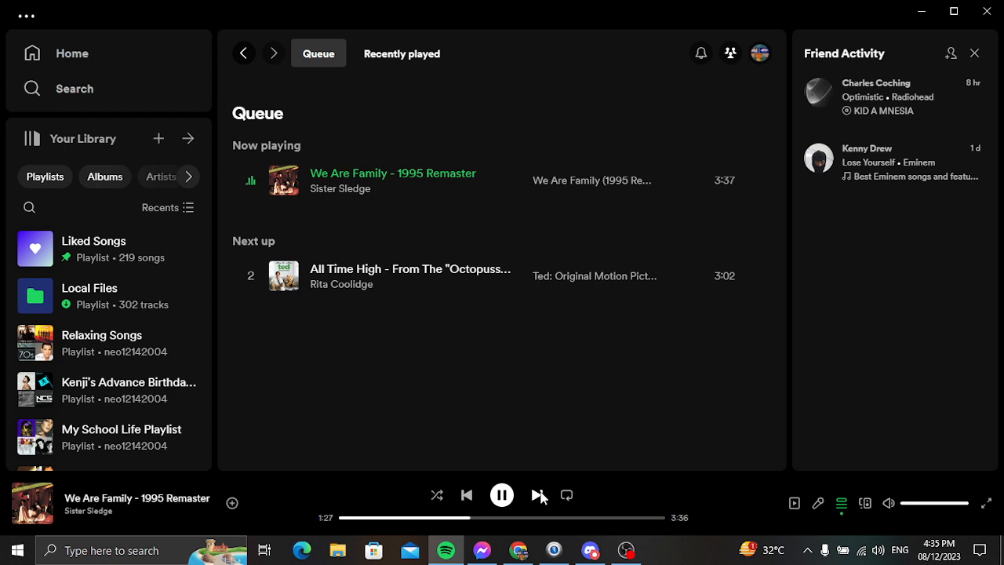
pyautogui.click(626, 549)
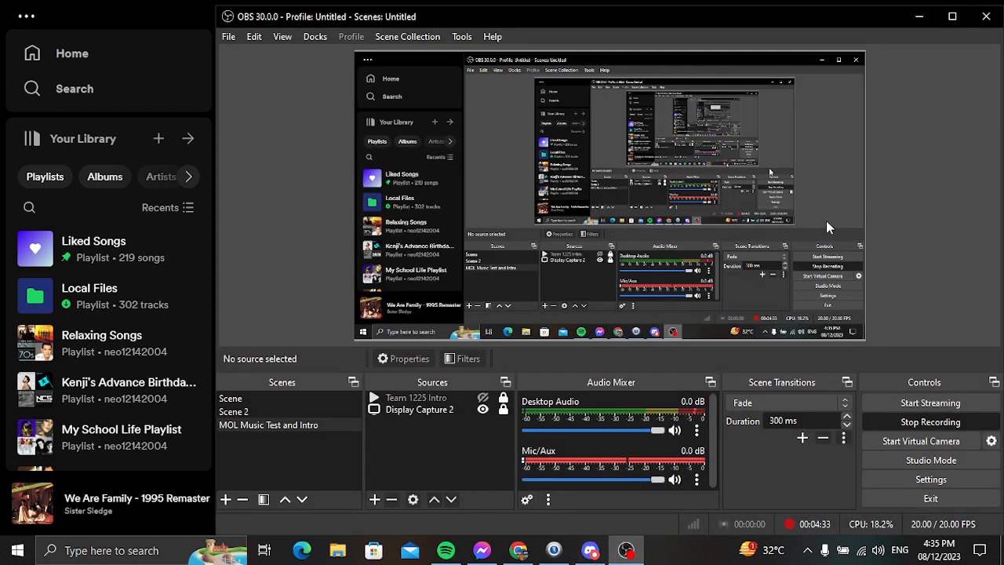